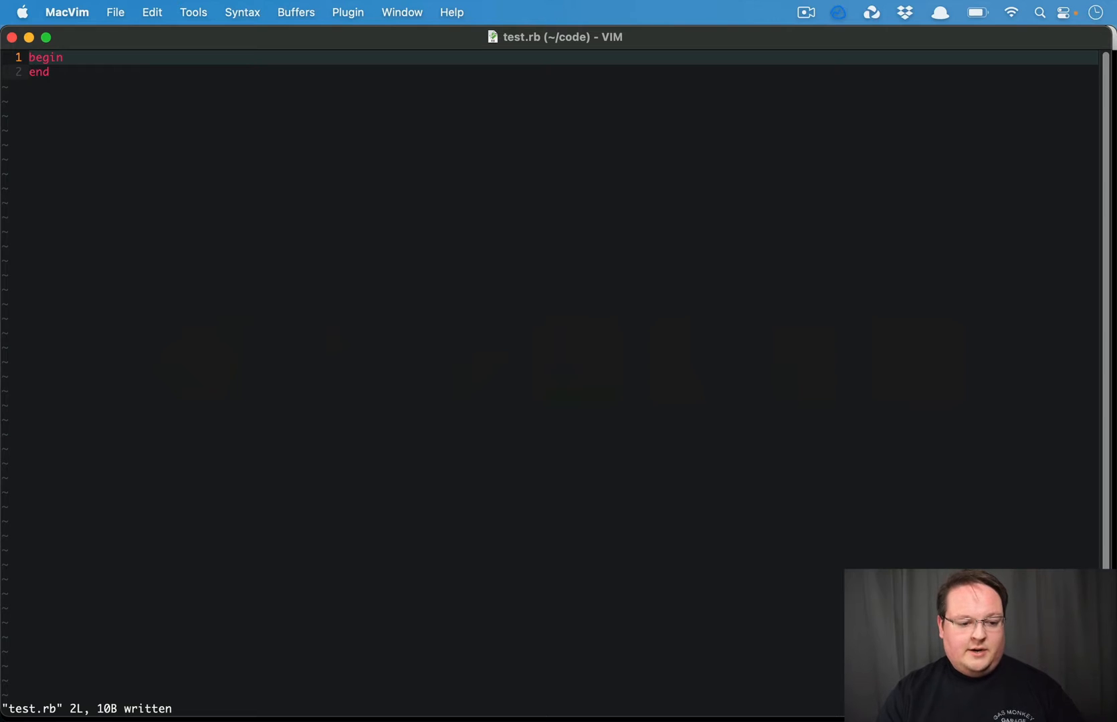
- Write puts "begin" in the block and a rescue clause with puts "rescue"
type("puts \"b")
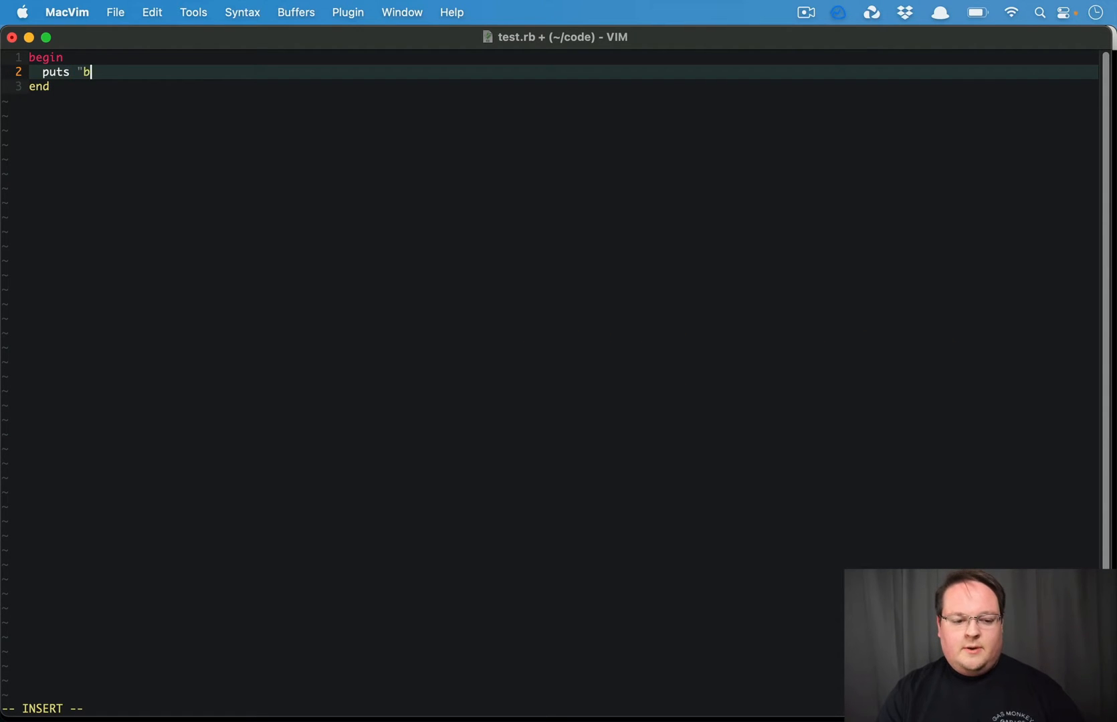
type("egin\"")
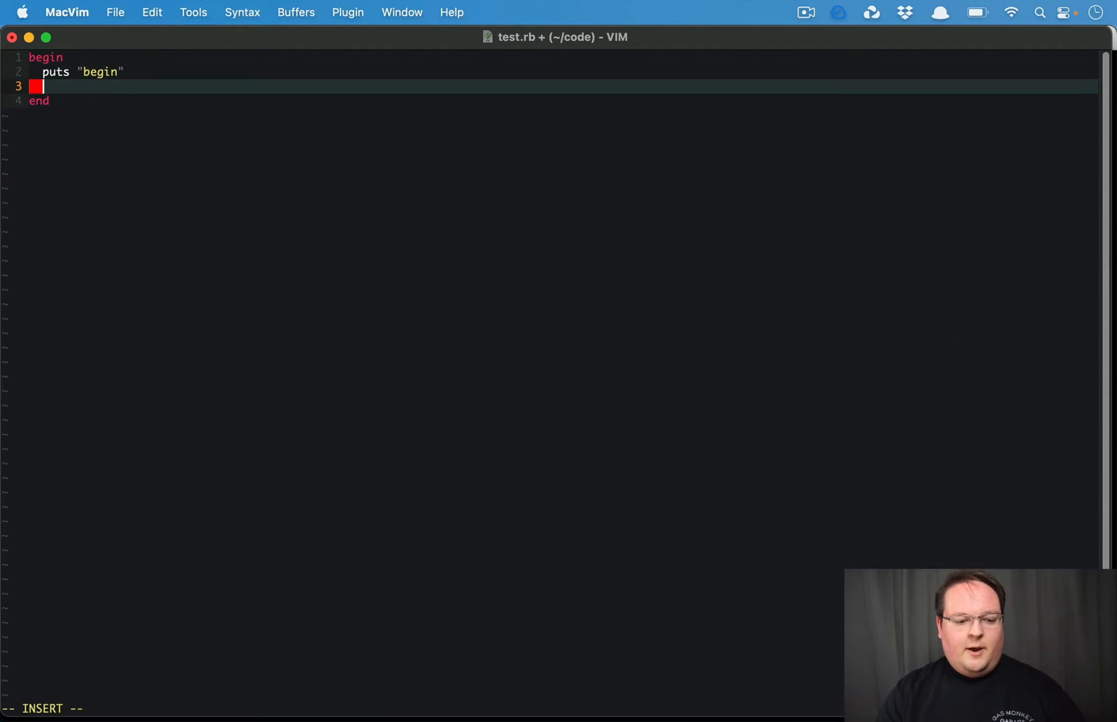
type("rescue")
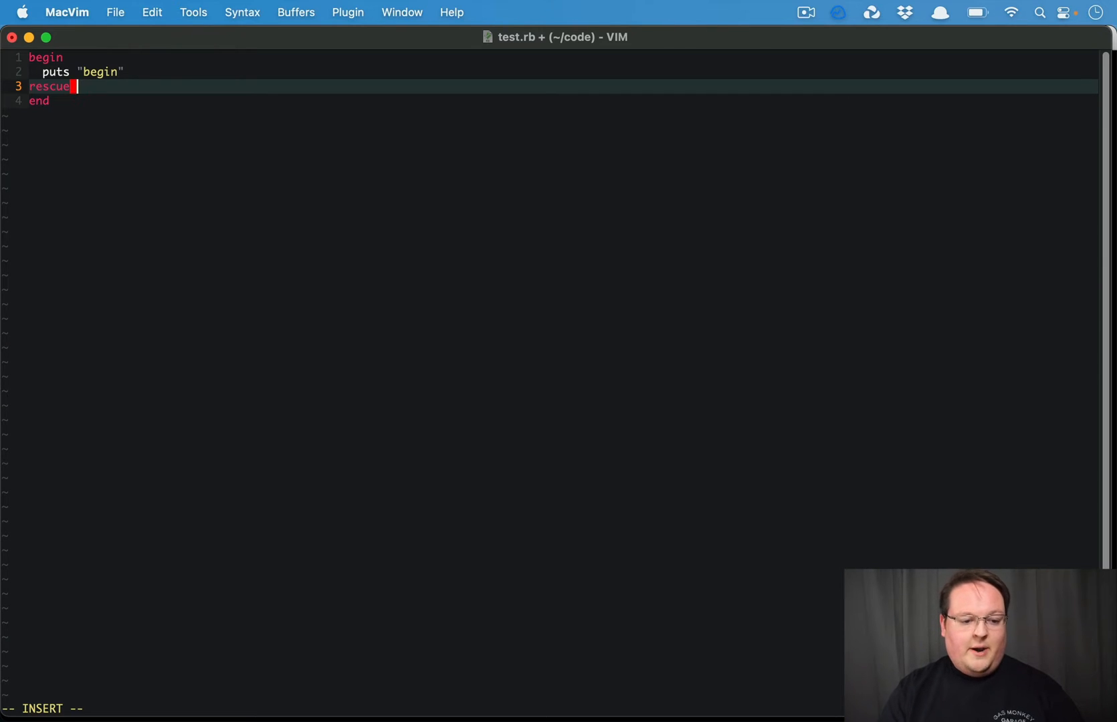
type("puts \"rescue")
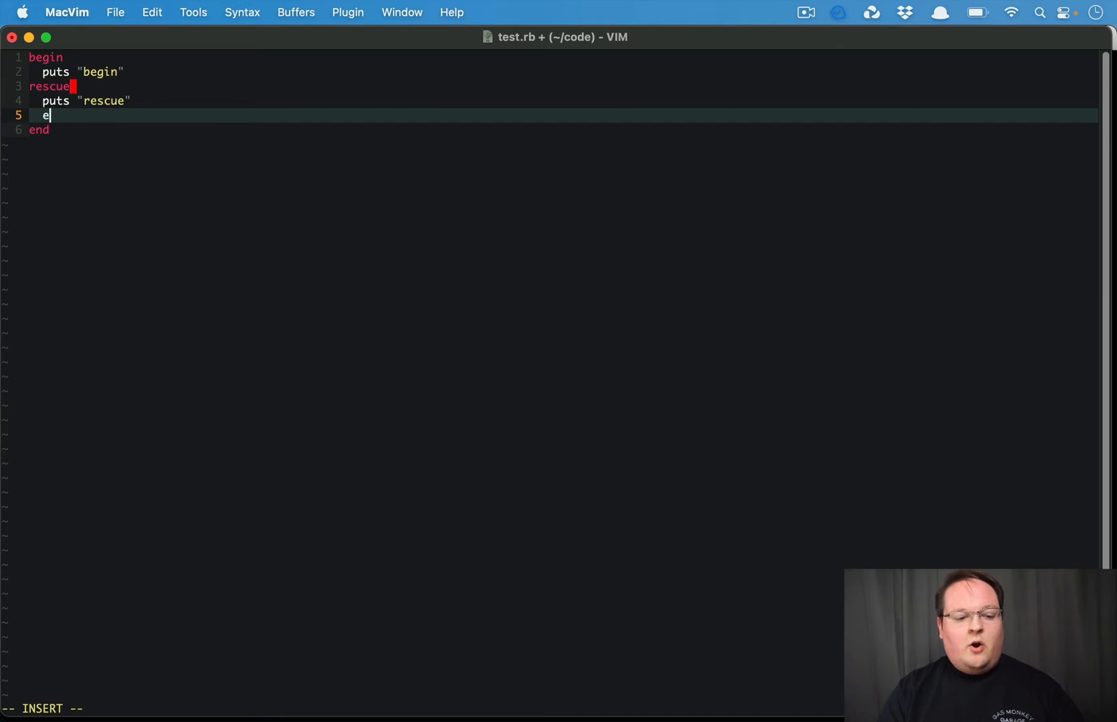
- Add the else clause printing "else" before end
type("lse")
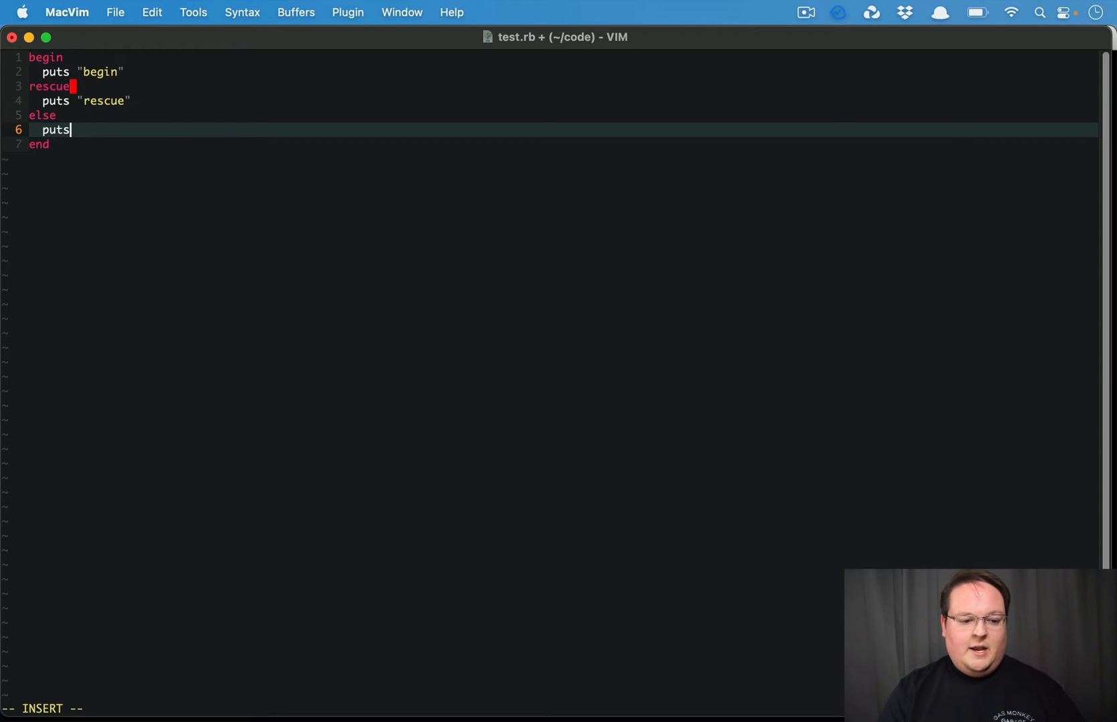
type("\"else\"")
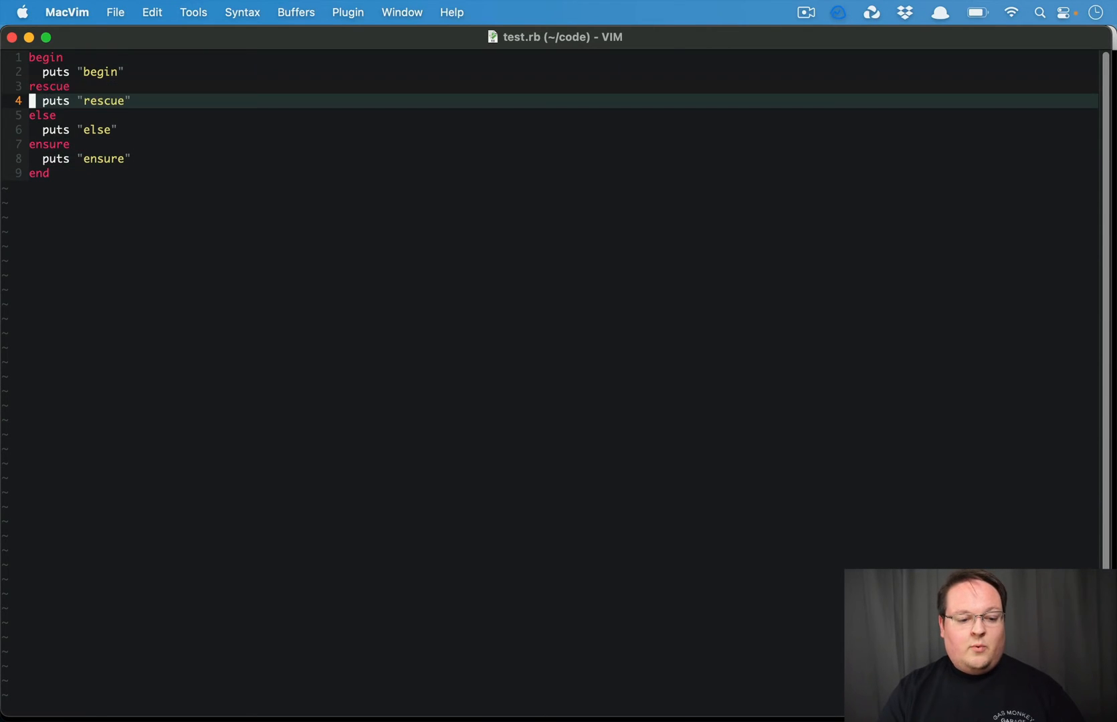
- Save test.rb, switch to the terminal and run ruby test.rb
key("V")
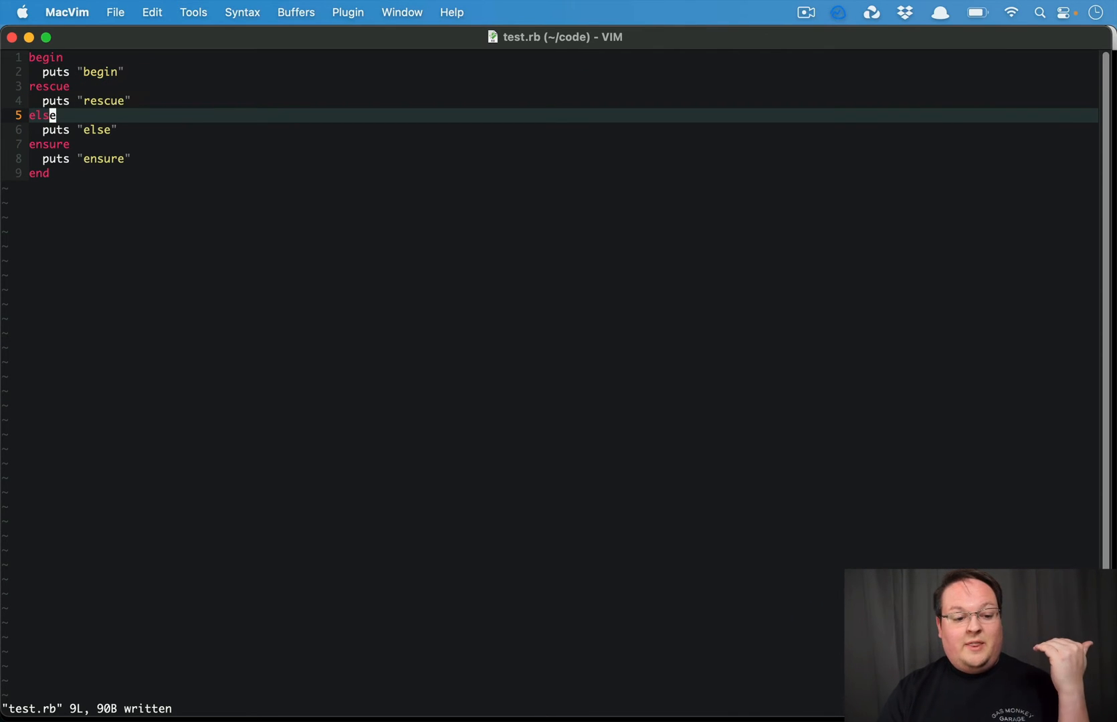
key("j")
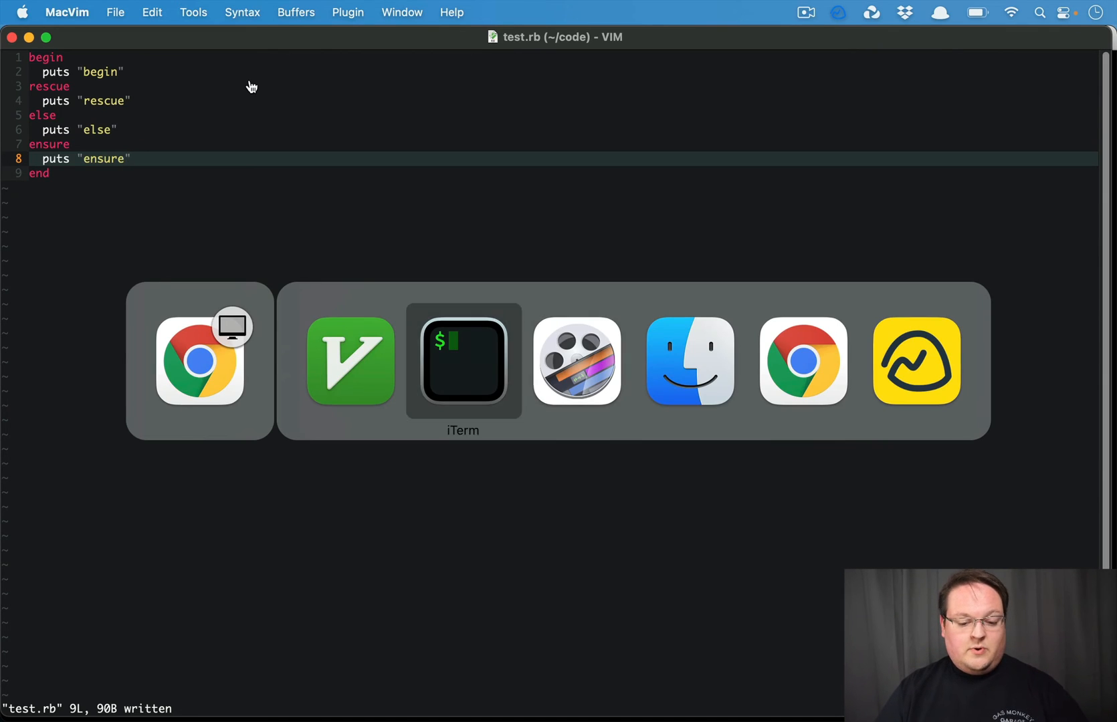
left_click(463, 360)
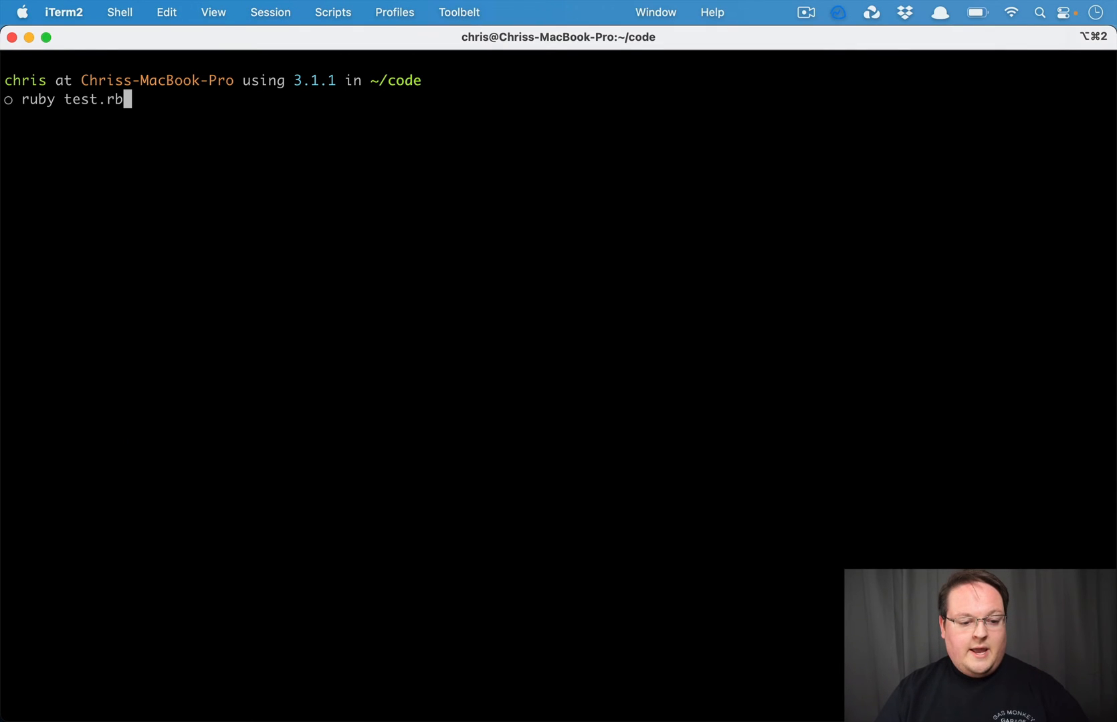
key("Return")
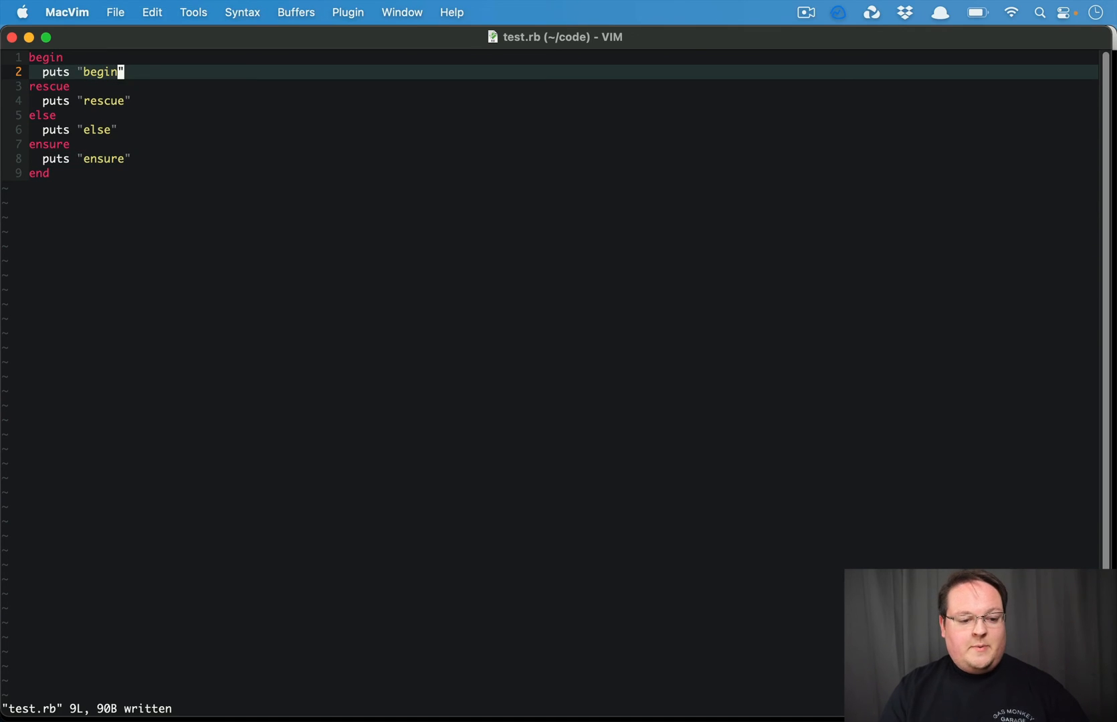
- Insert raise after the begin print, then replace it with file = File.oepn
type("raise")
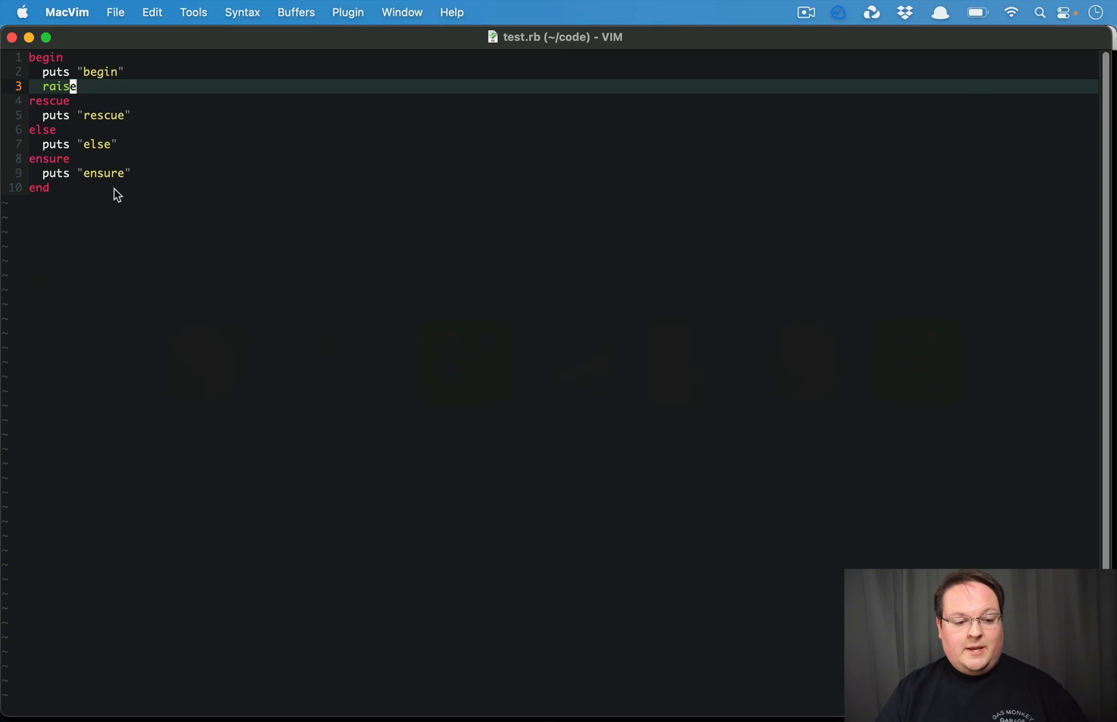
type("file")
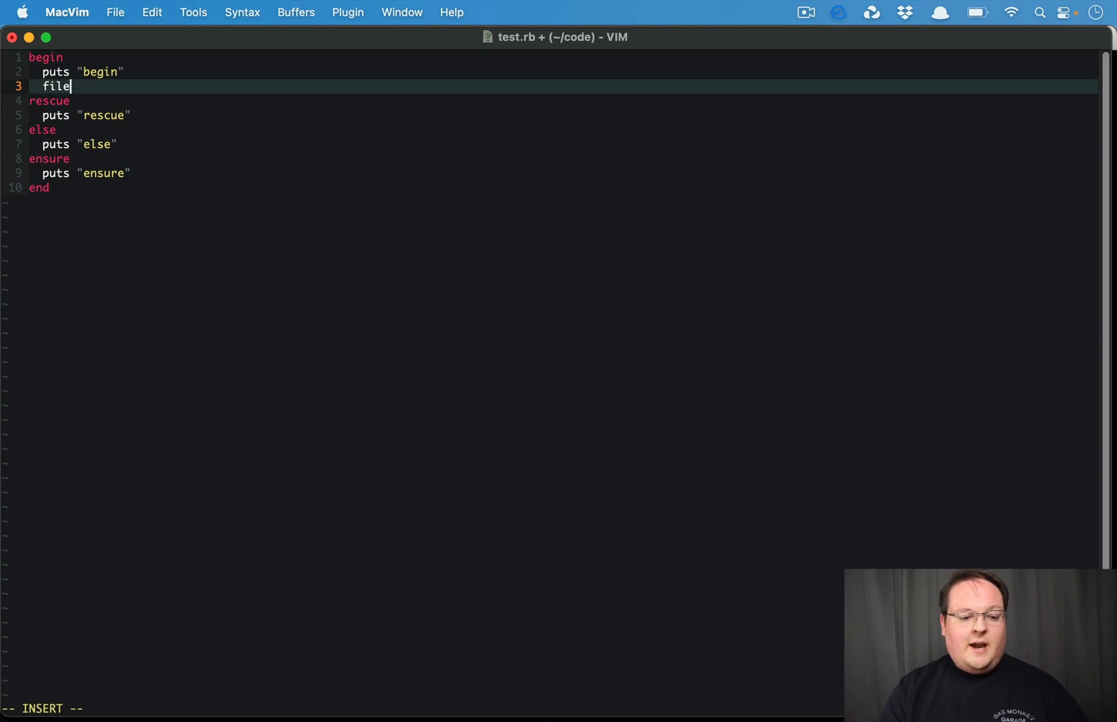
type("= File.oepn")
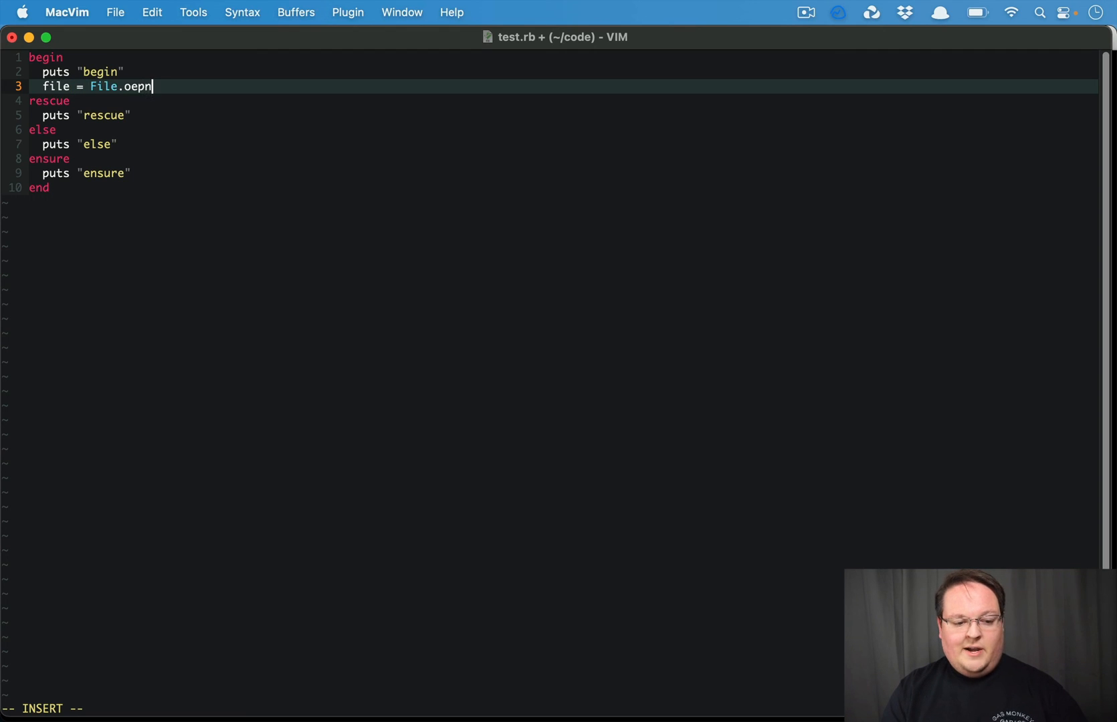